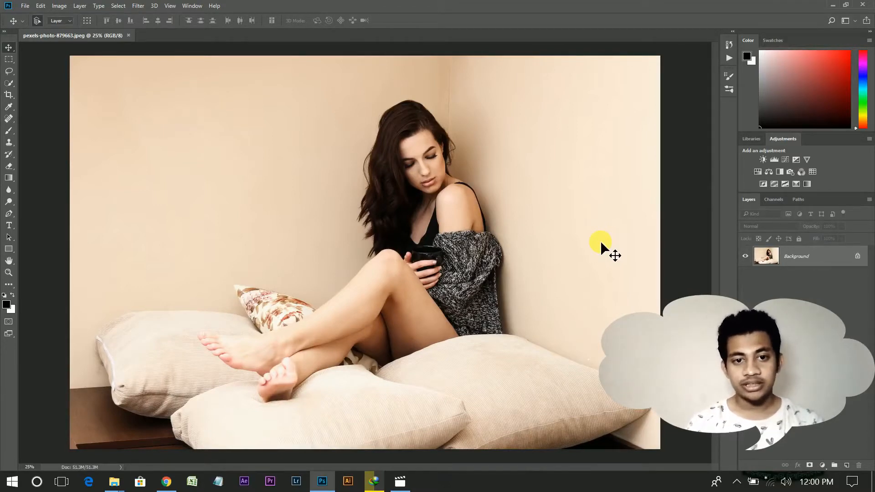
pyautogui.moveTo(623, 248)
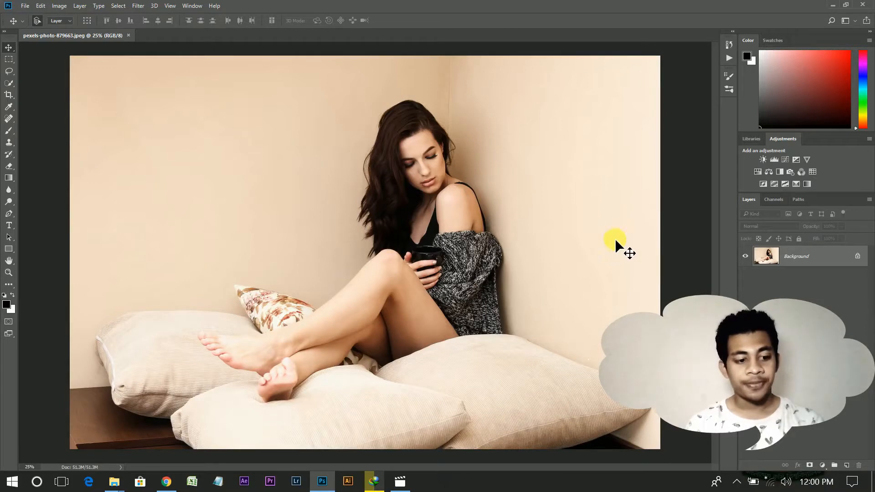
pyautogui.moveTo(662, 254)
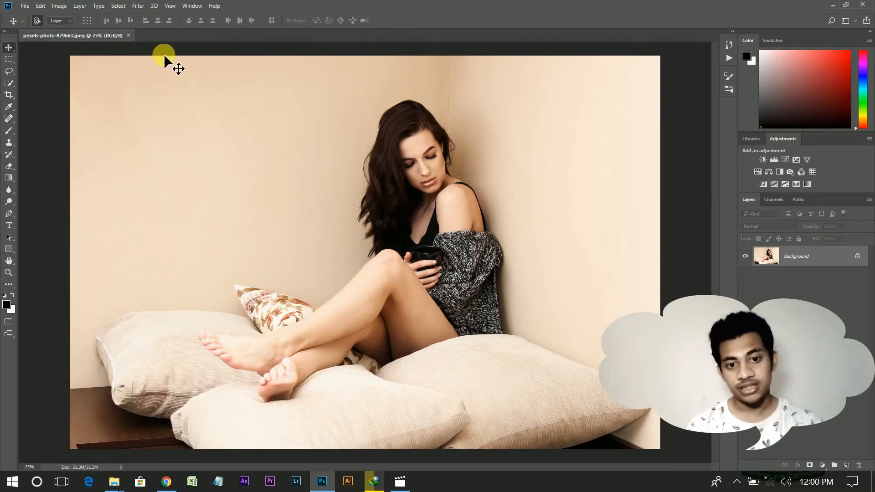
pyautogui.moveTo(147, 121)
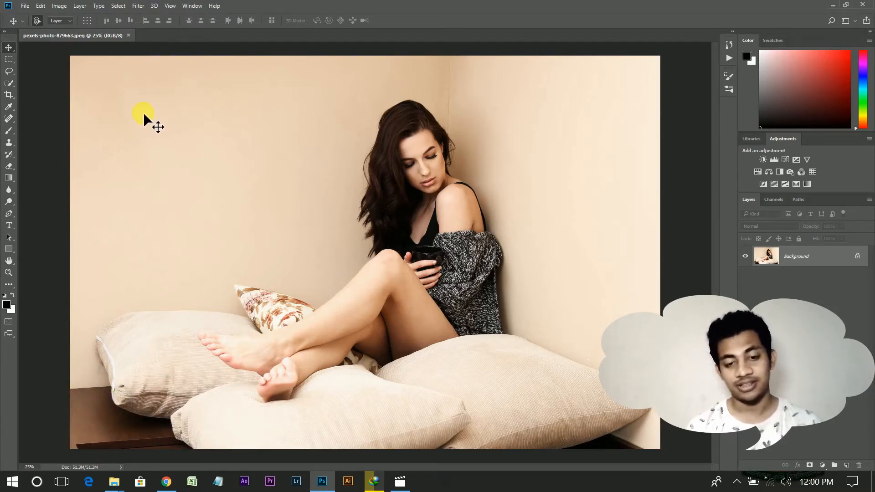
pyautogui.moveTo(55, 84)
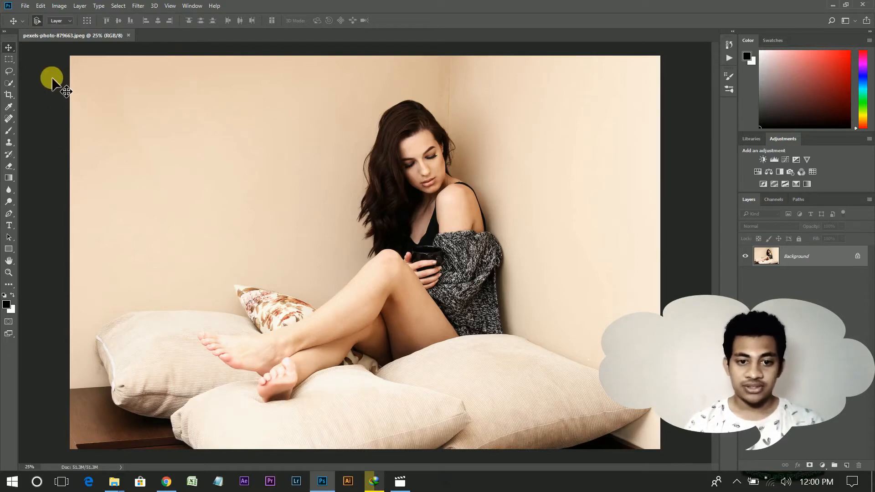
pyautogui.moveTo(78, 81)
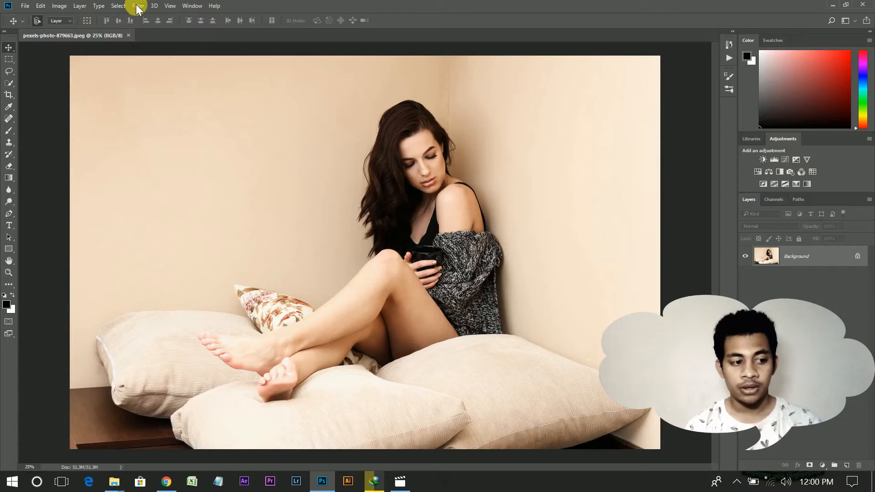
# Open pexels-photo-544117 from the Desktop via File > Open As in Camera Raw format
pyautogui.click(137, 5)
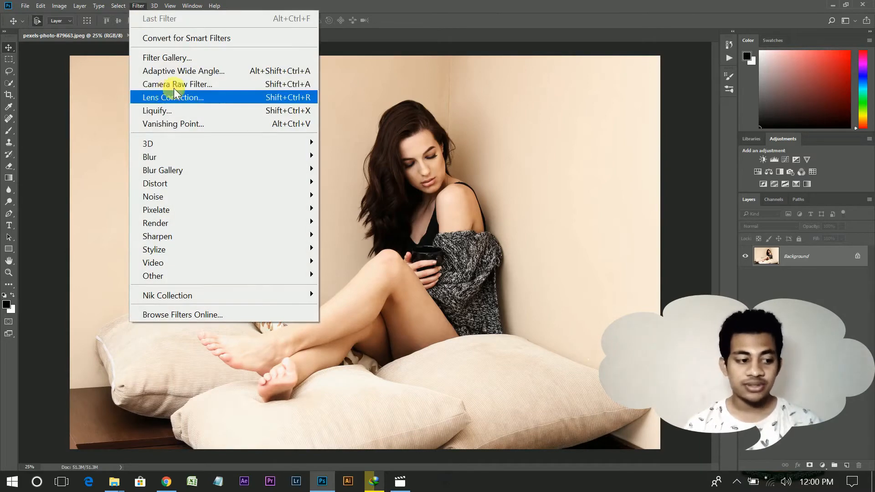
pyautogui.moveTo(116, 103)
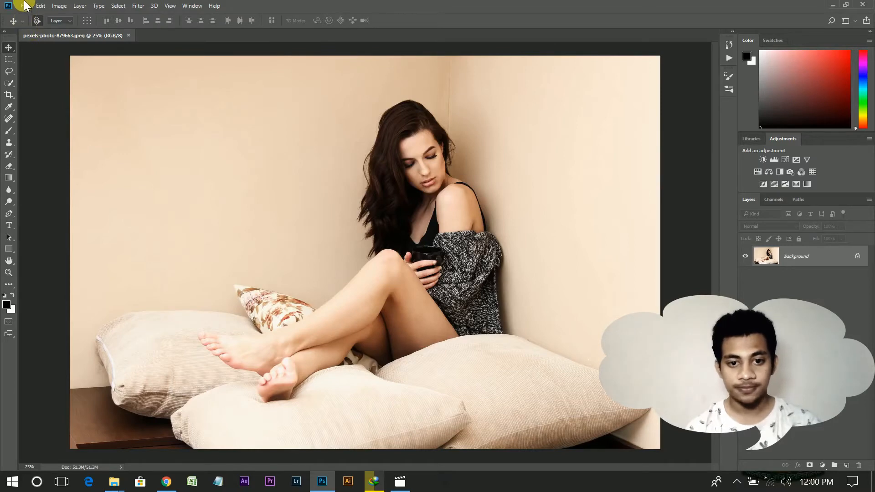
pyautogui.click(25, 6)
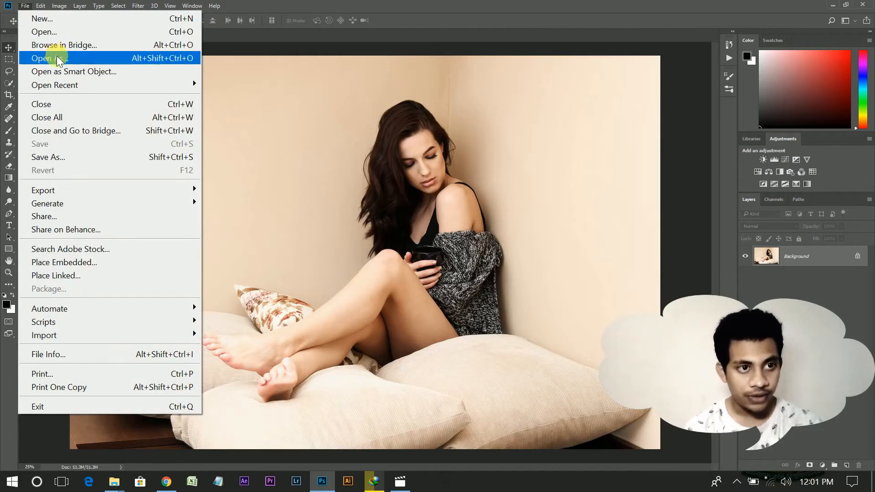
pyautogui.click(41, 58)
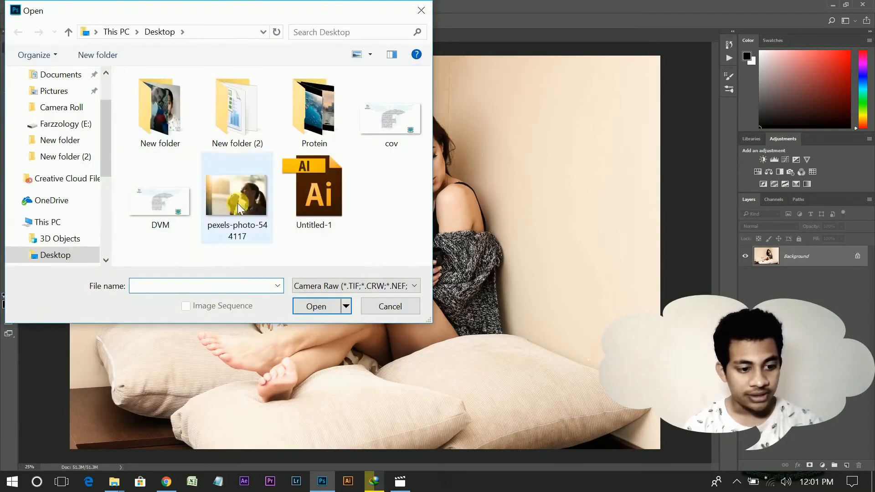
pyautogui.click(237, 193)
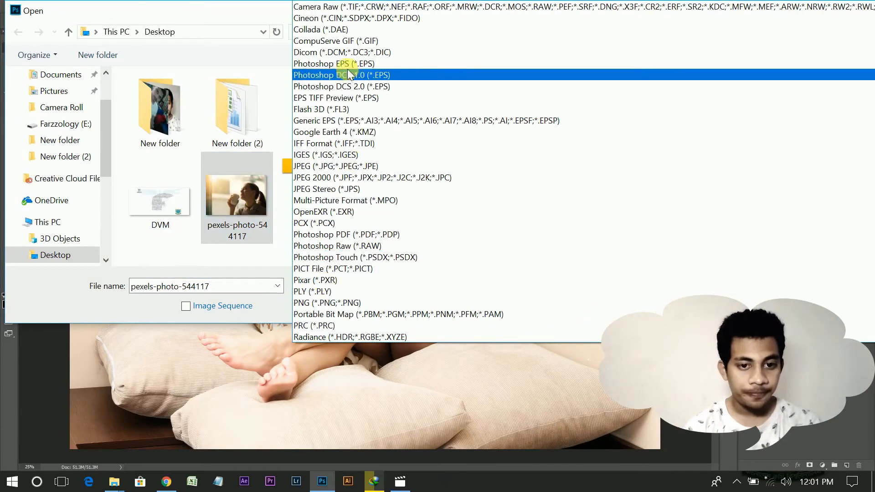
pyautogui.click(346, 6)
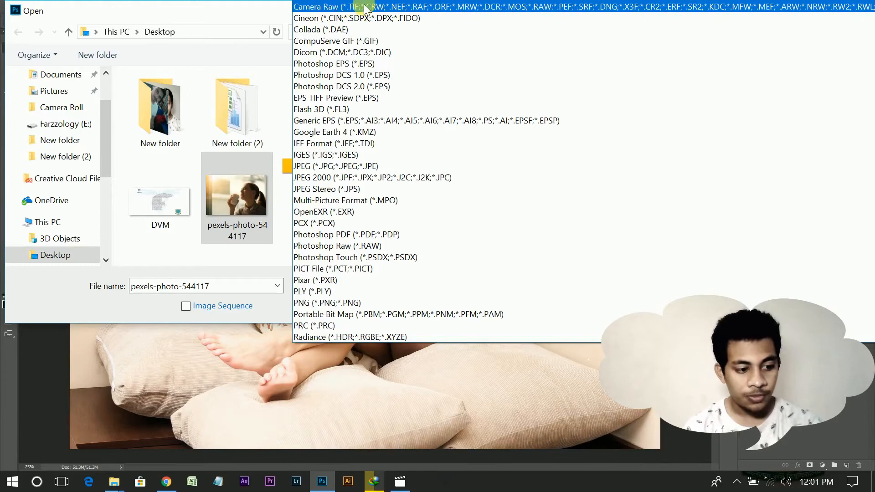
pyautogui.moveTo(461, 14)
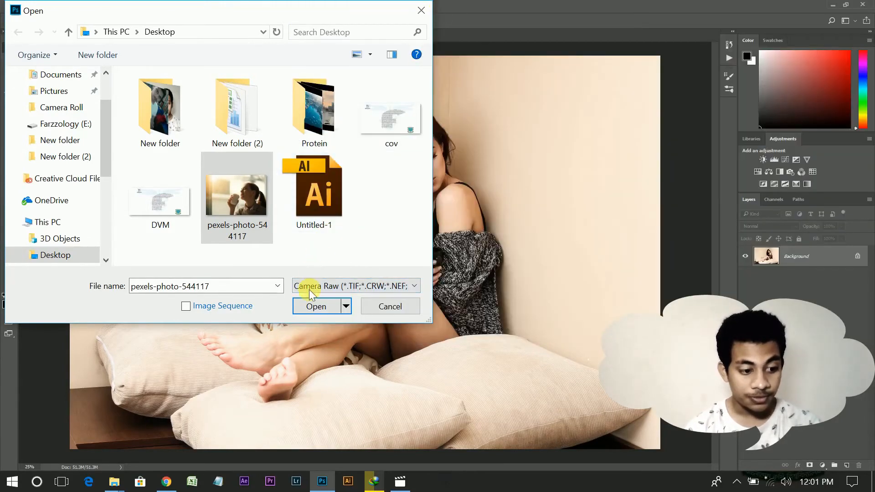
pyautogui.click(316, 307)
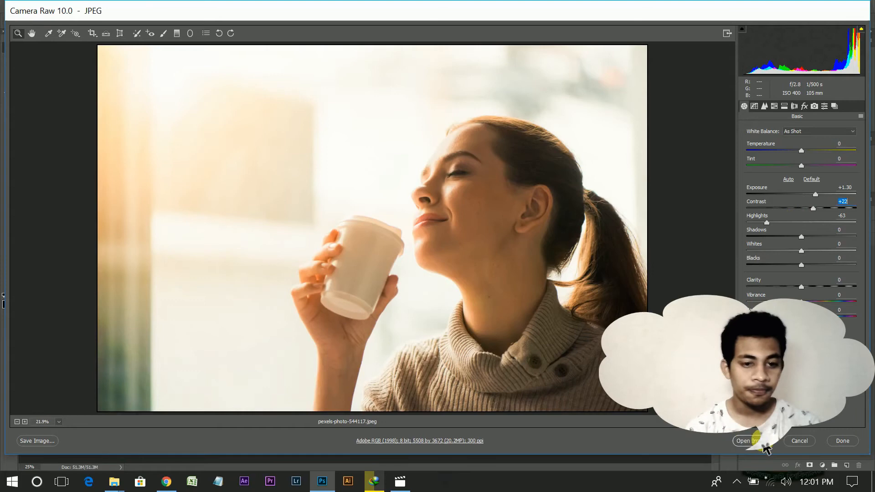
# Open the adjusted photo (exposure +1.30, contrast +22, highlights -63) from Camera Raw into Photoshop
pyautogui.click(747, 441)
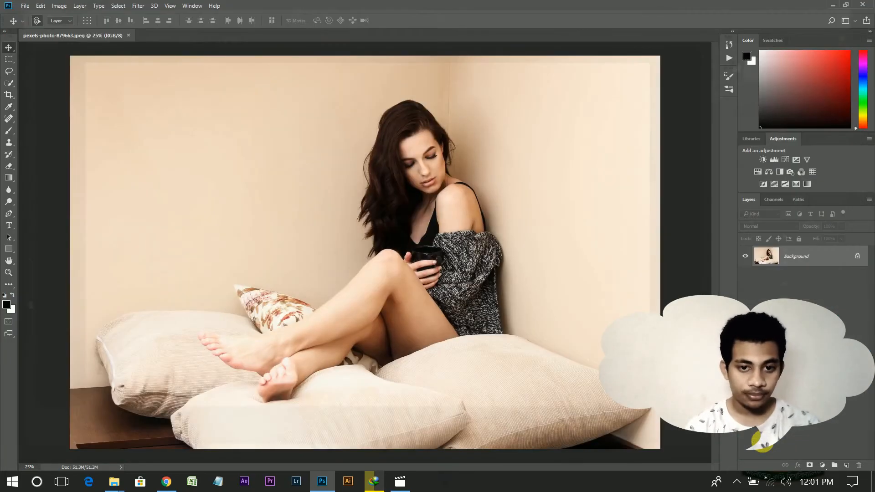
# Switch to the new document tab holding the edited coffee-cup photo
pyautogui.click(193, 35)
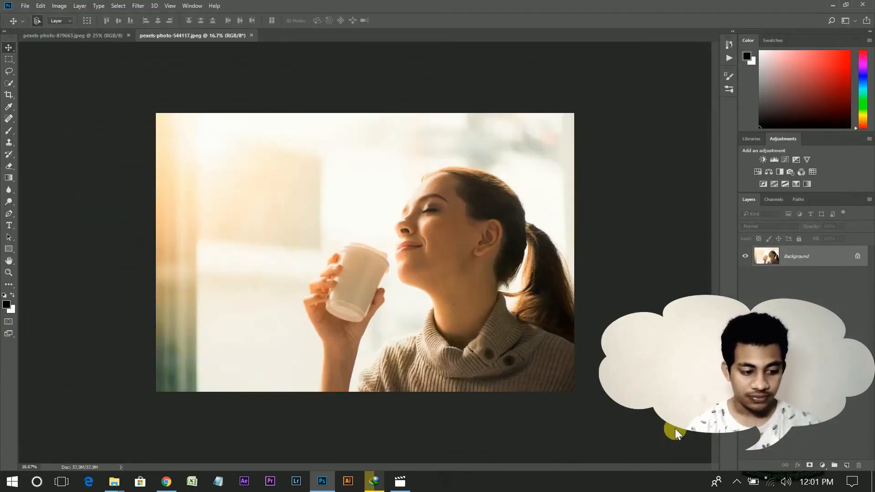
pyautogui.moveTo(593, 358)
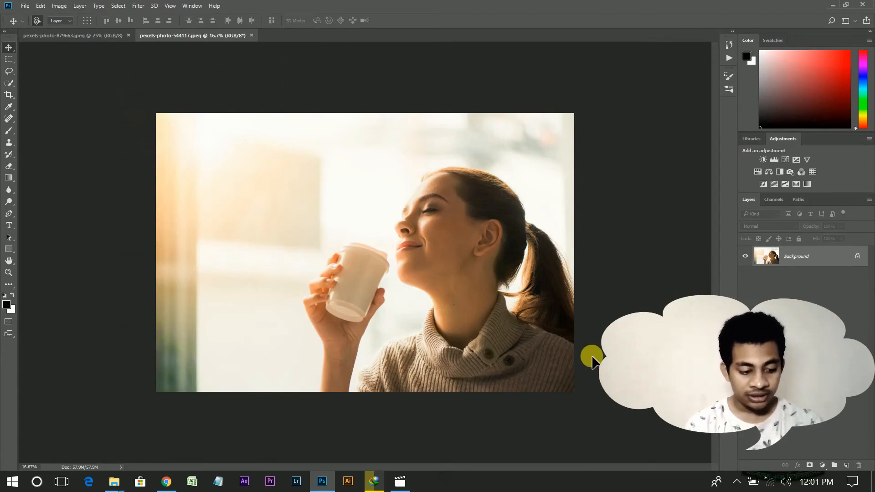
pyautogui.moveTo(653, 106)
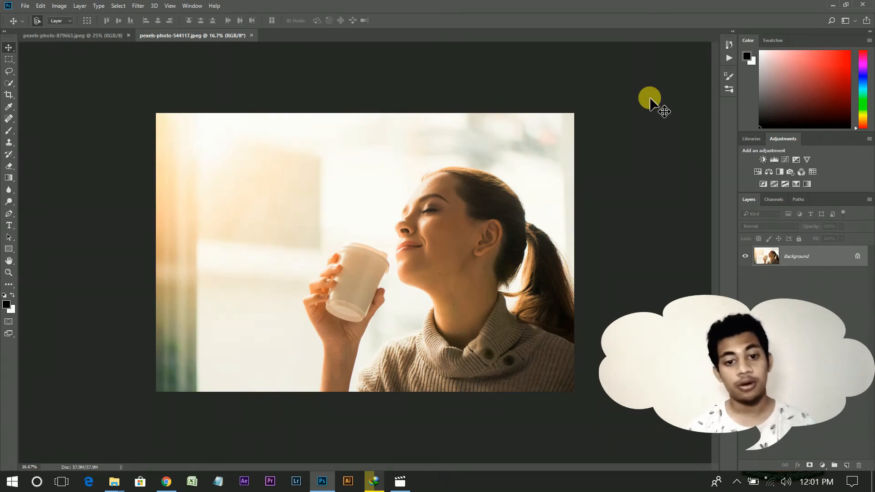
pyautogui.moveTo(655, 105)
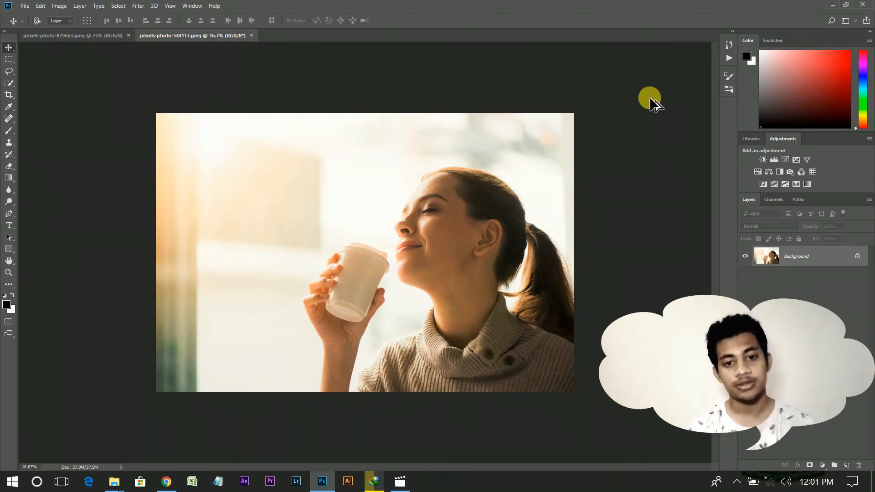